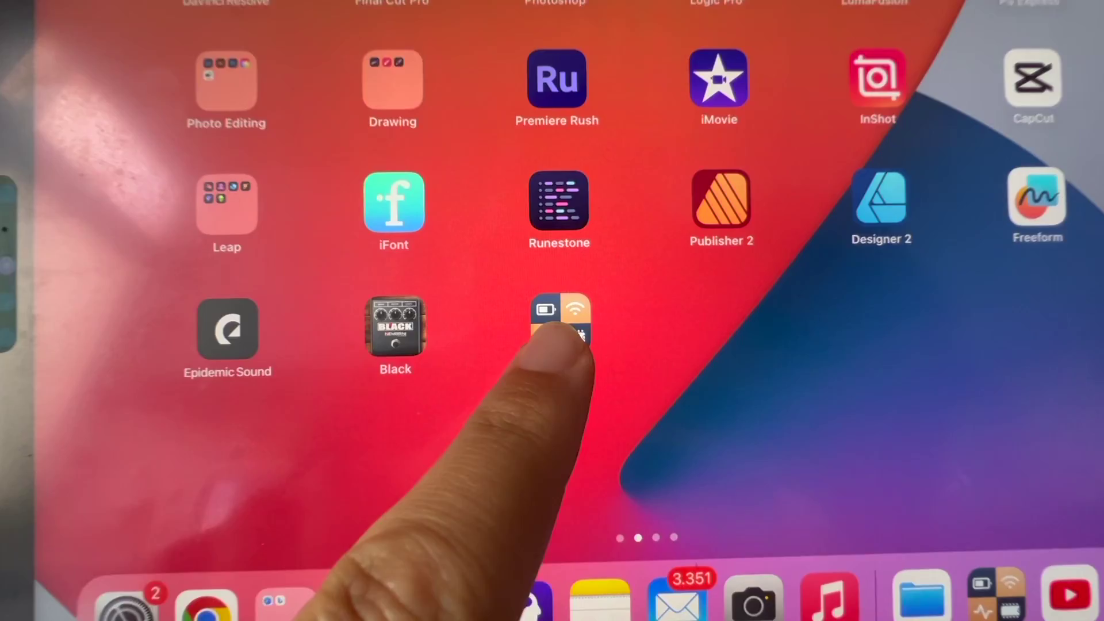
- Launch Status Lite from the Home Screen to view its battery, storage and CPU Overview
{"action": "left_click", "coordinate": [559, 324]}
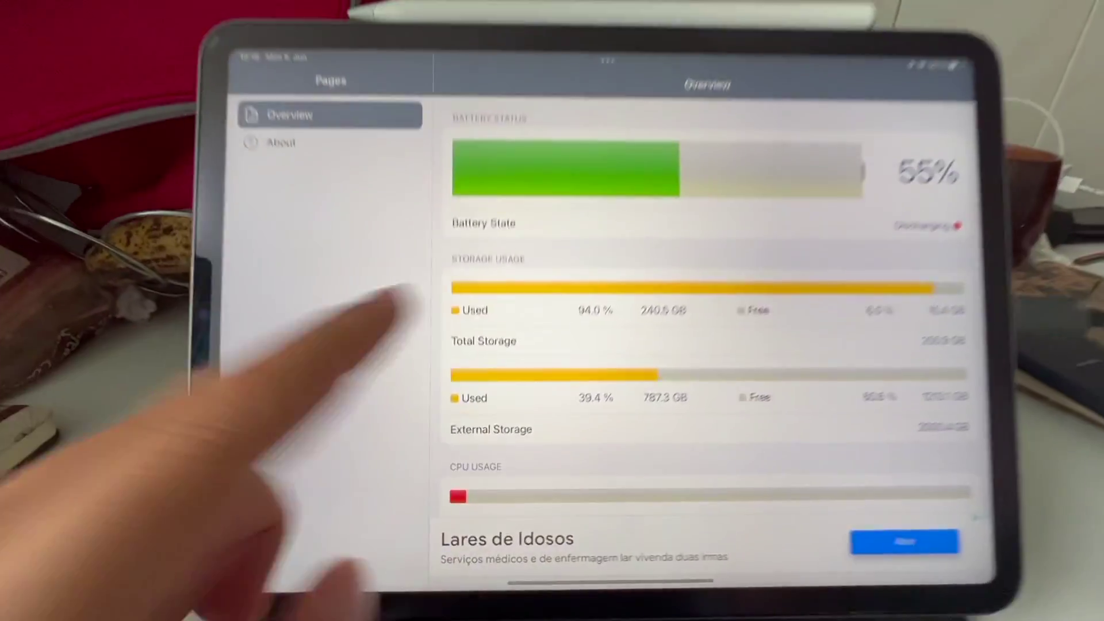